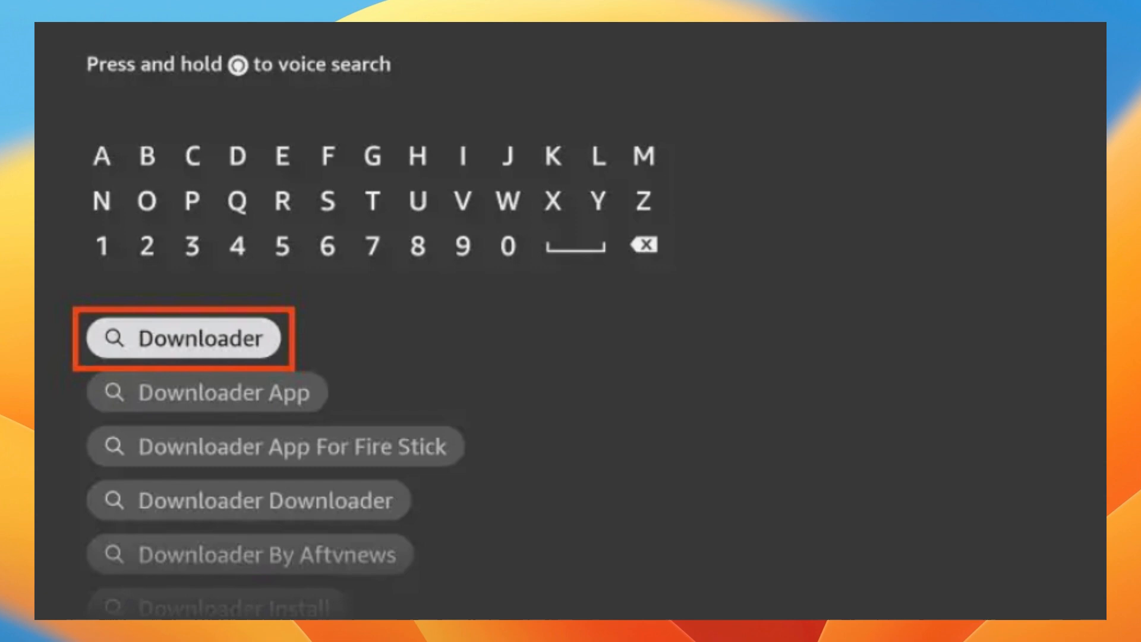
- Search Find for the Downloader app via the 'Downloader' suggestion
click(186, 338)
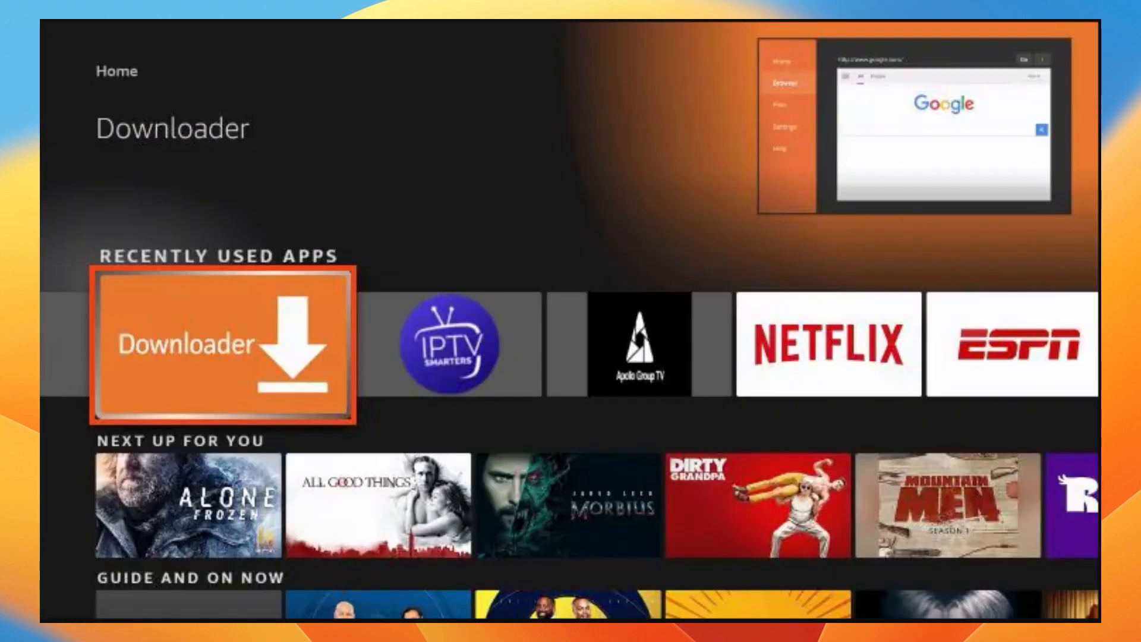
- Launch Downloader from the Recently Used Apps row on the home screen
click(220, 345)
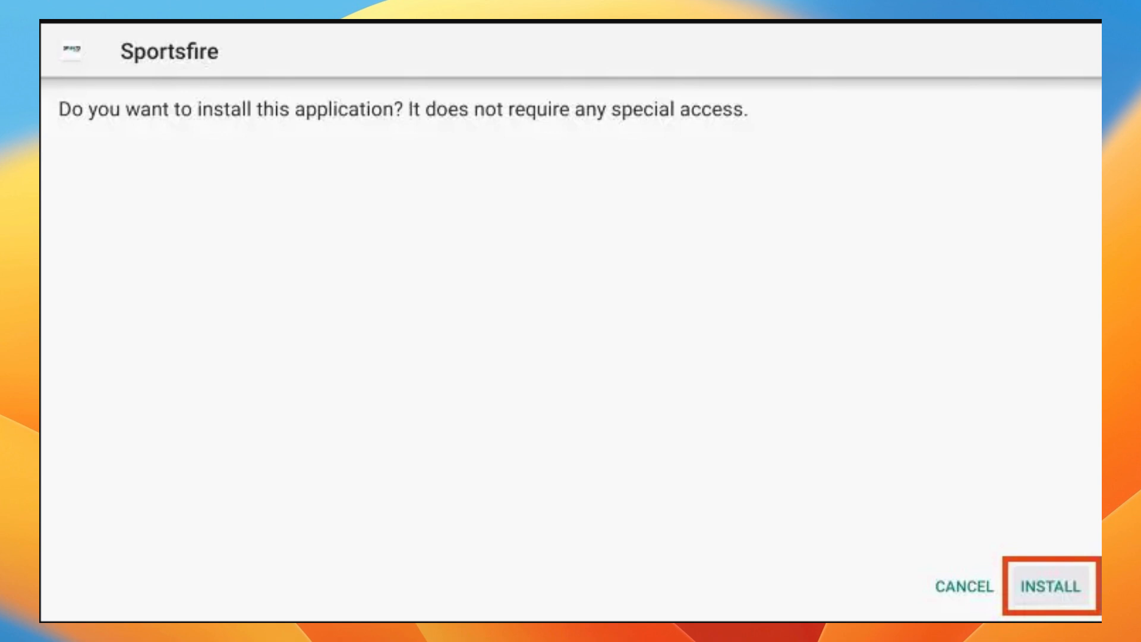
- Confirm INSTALL on the Sportsfire APK prompt
click(1049, 588)
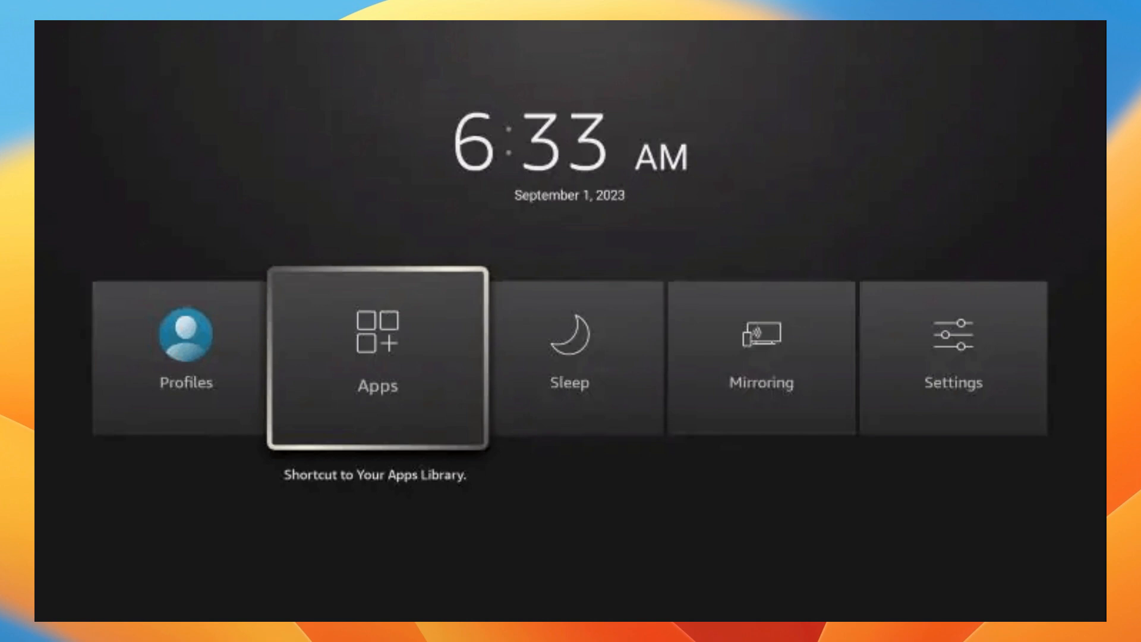
- Go to Your Apps & Channels from the quick menu to see Sportsfire listed
click(377, 360)
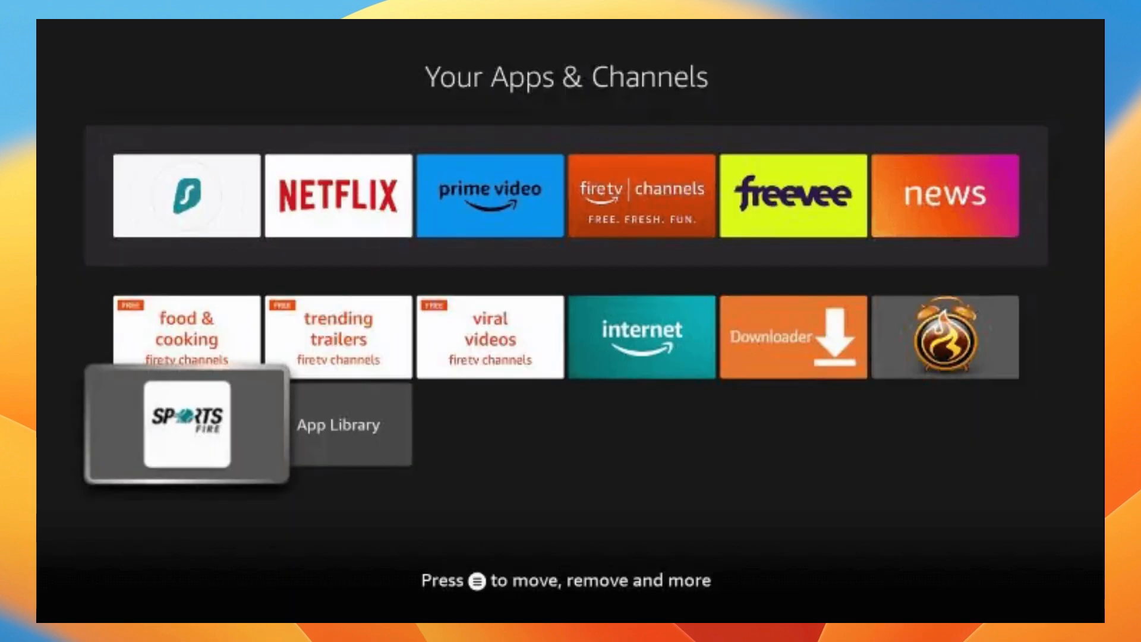